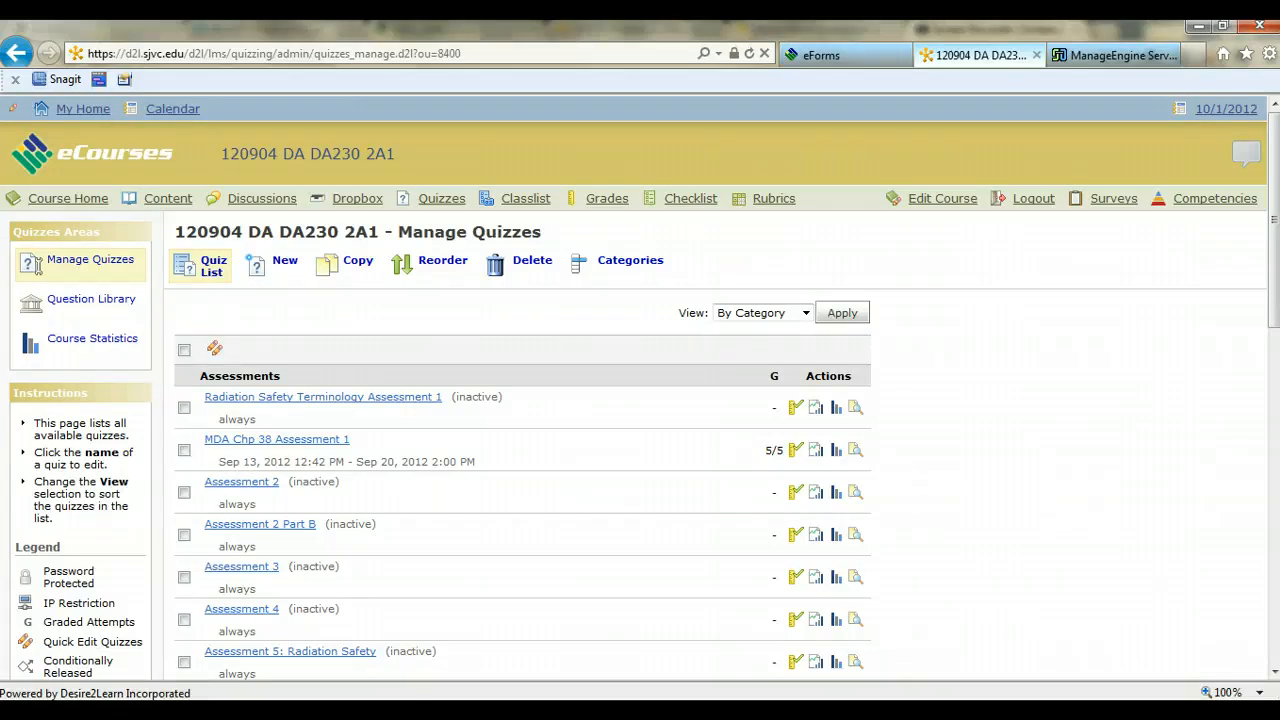
mouse_move(259, 450)
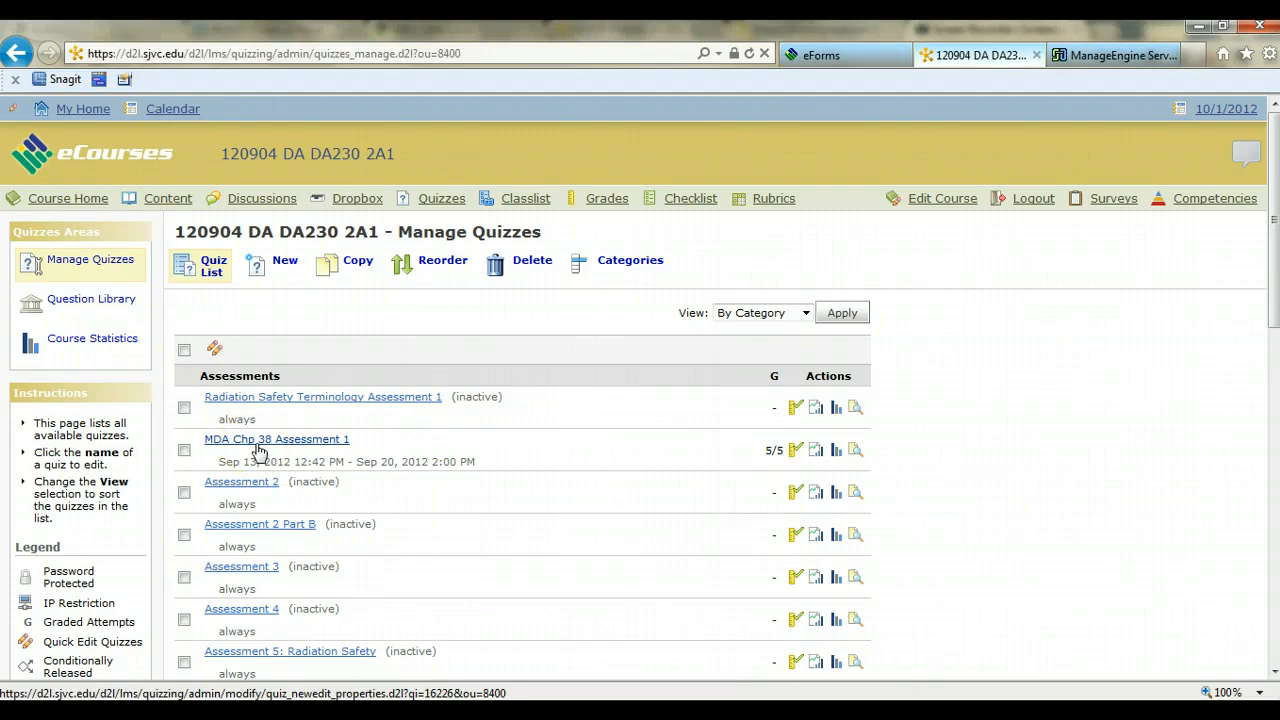
Open MDA Chp 38 Assessment 1 from Manage Quizzes to edit its properties.
left_click(275, 439)
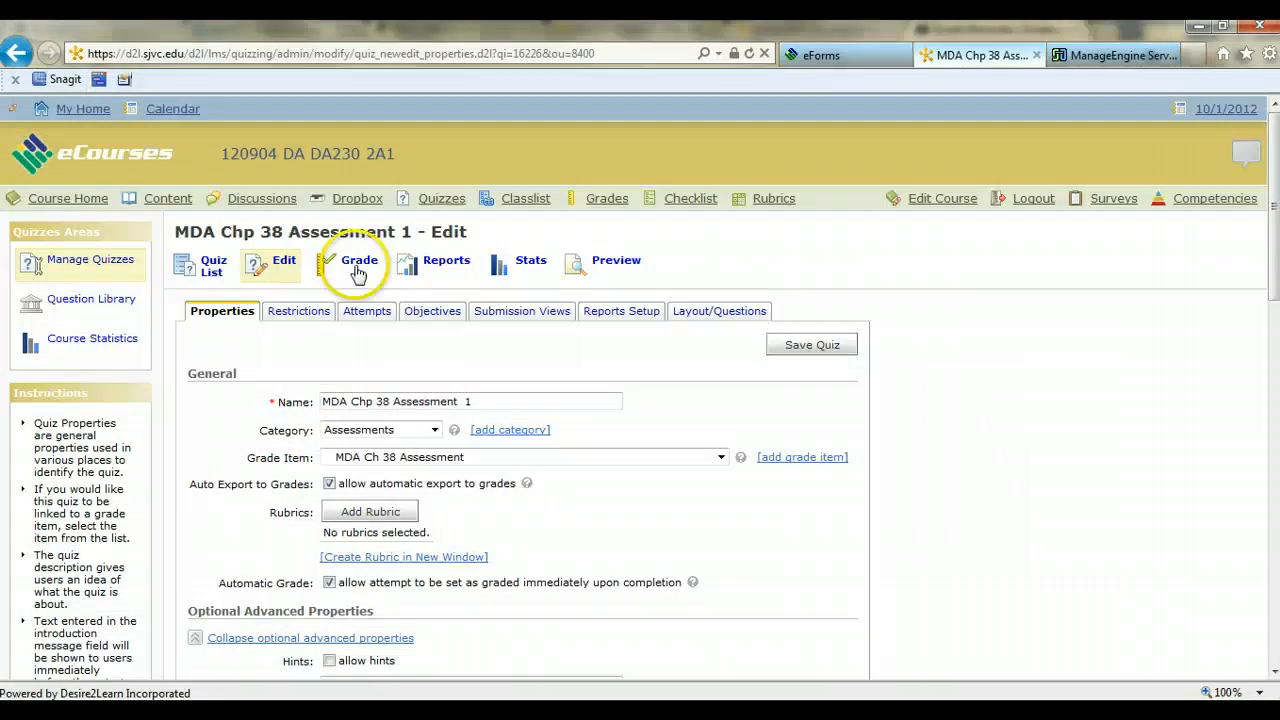
Open the quiz's Grade page and review each student's attempt scores.
left_click(359, 261)
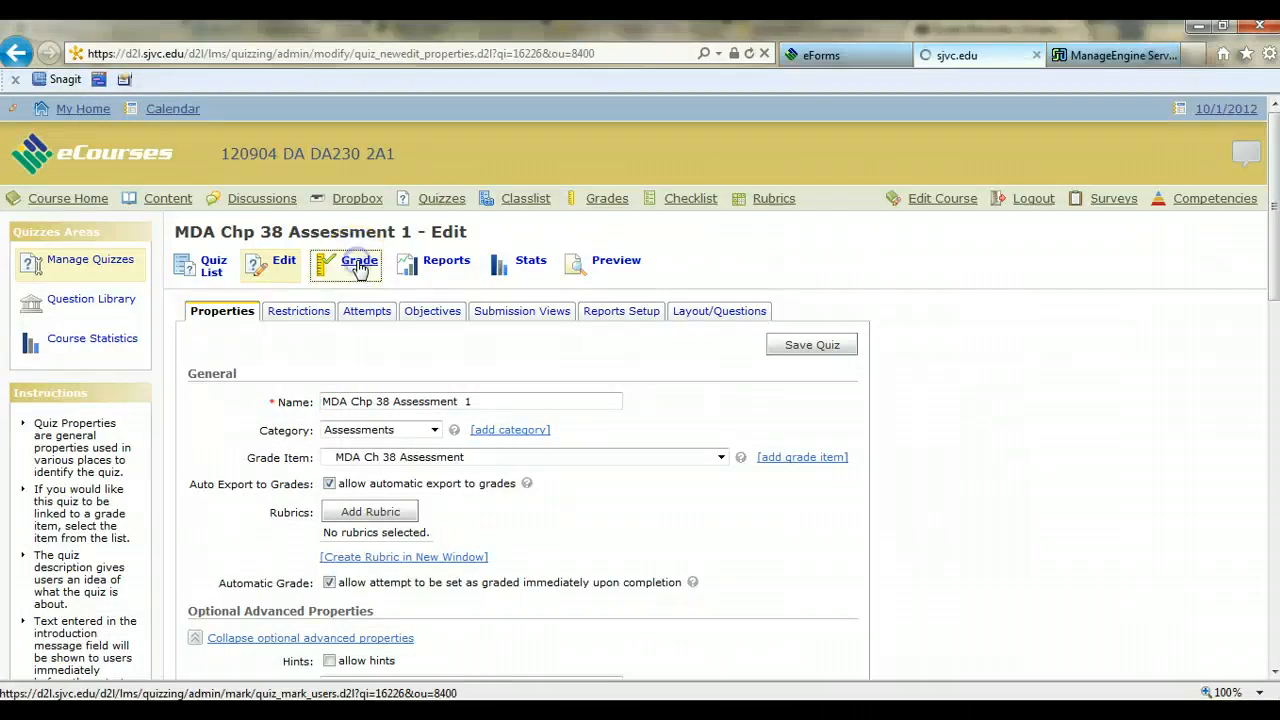
left_click(358, 260)
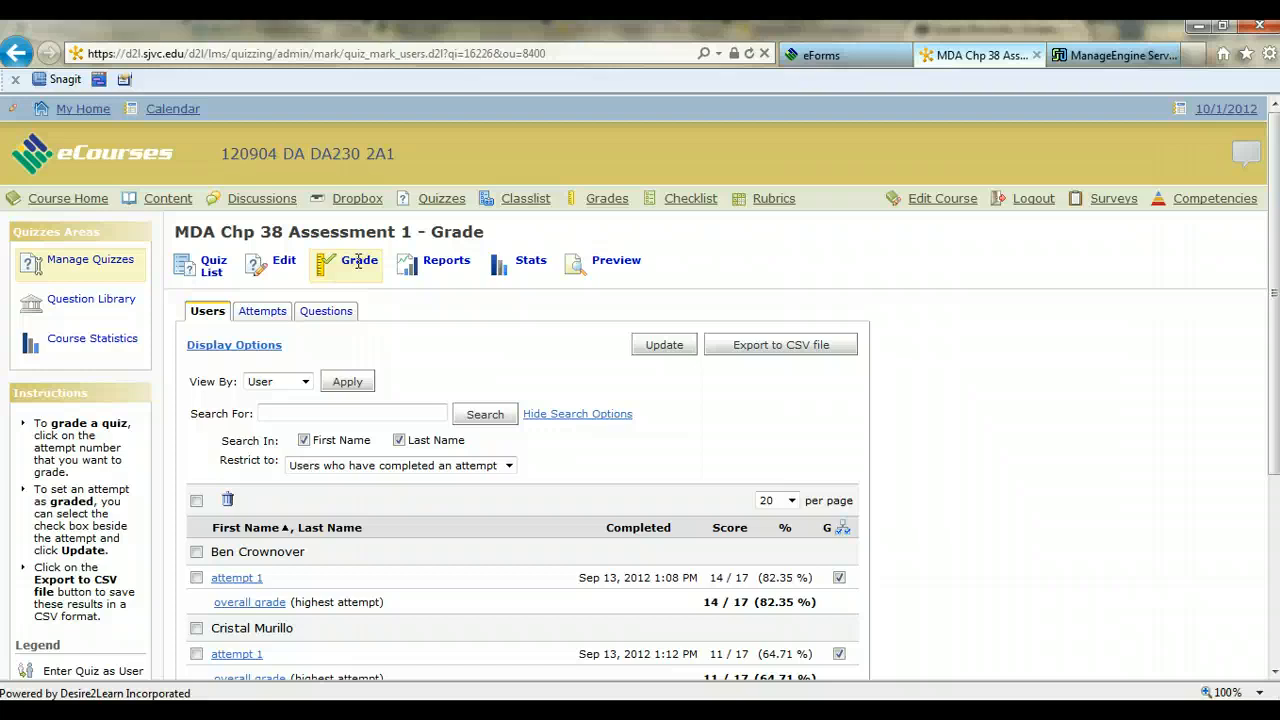
mouse_move(960, 510)
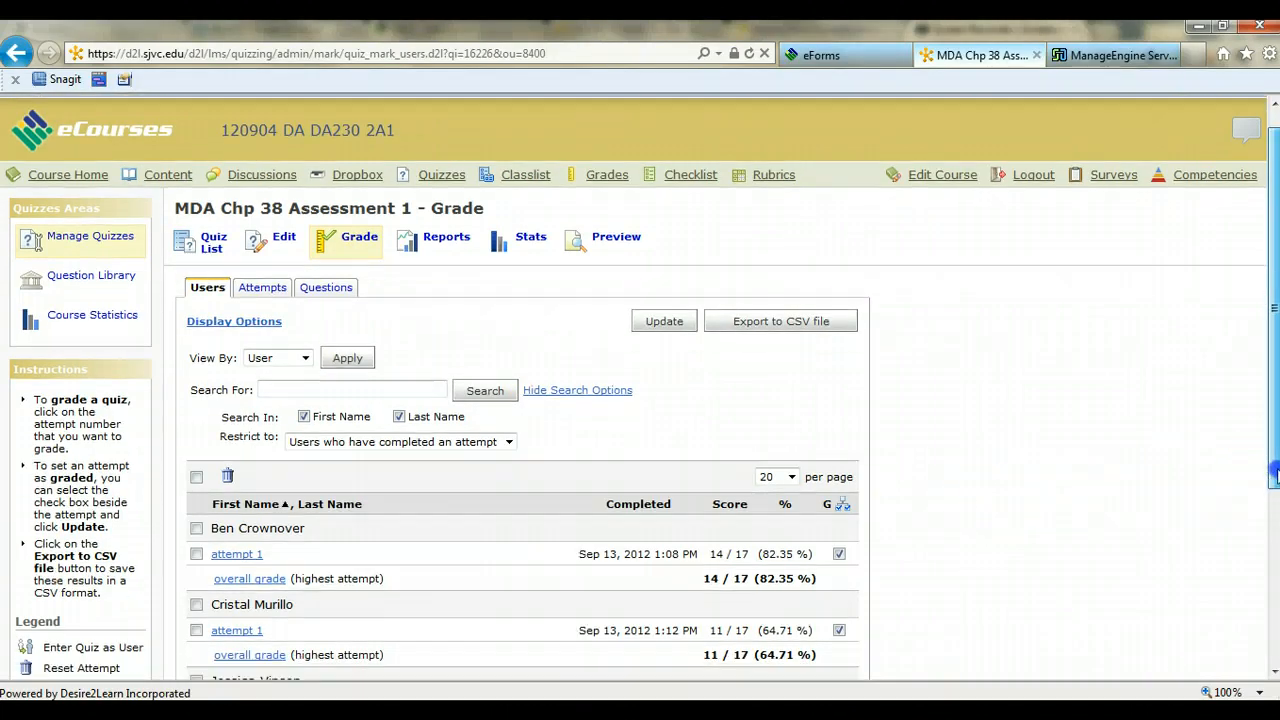
scroll("down", 3)
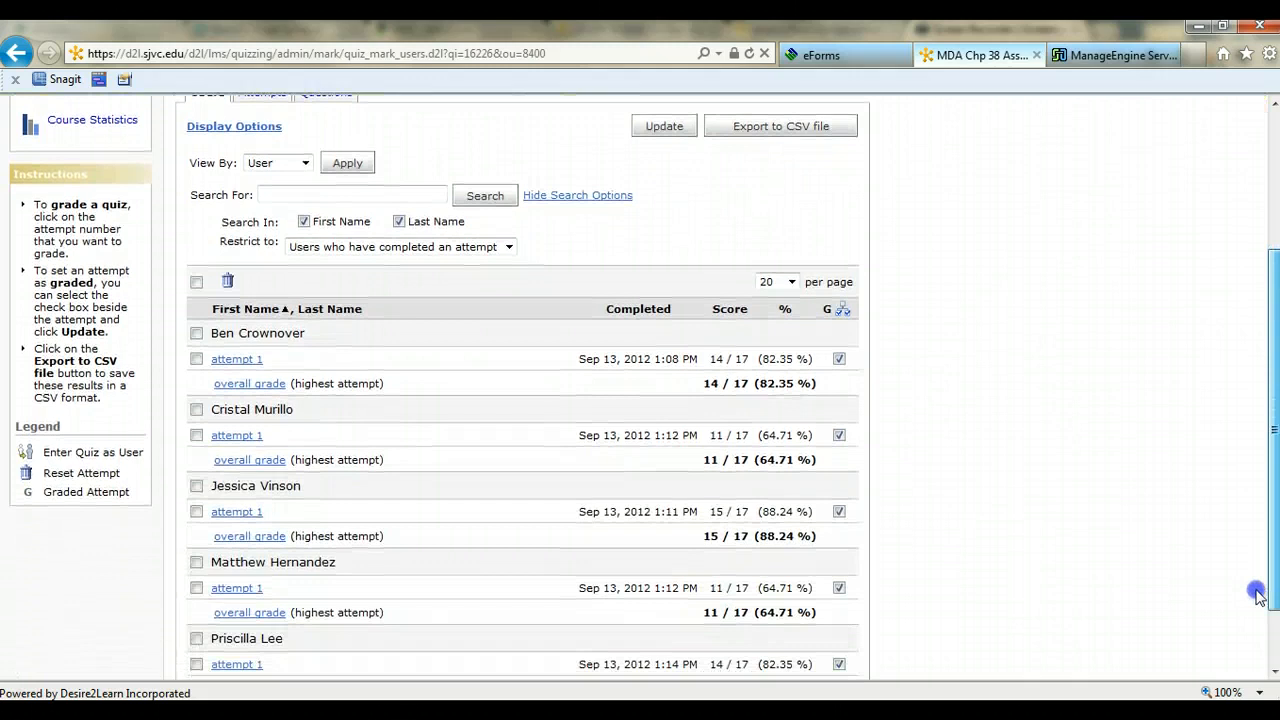
scroll("down", 3)
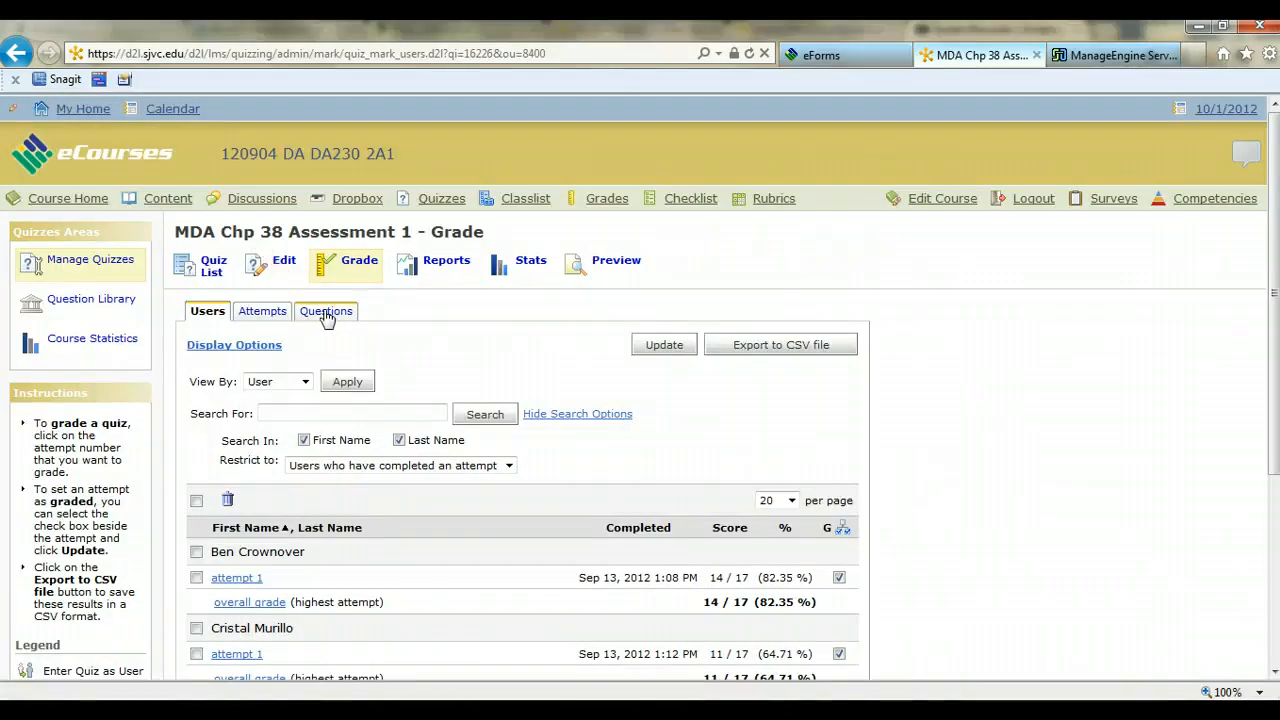
Switch grading to the Questions view and select Q16 on dental radiograph guidelines.
left_click(325, 311)
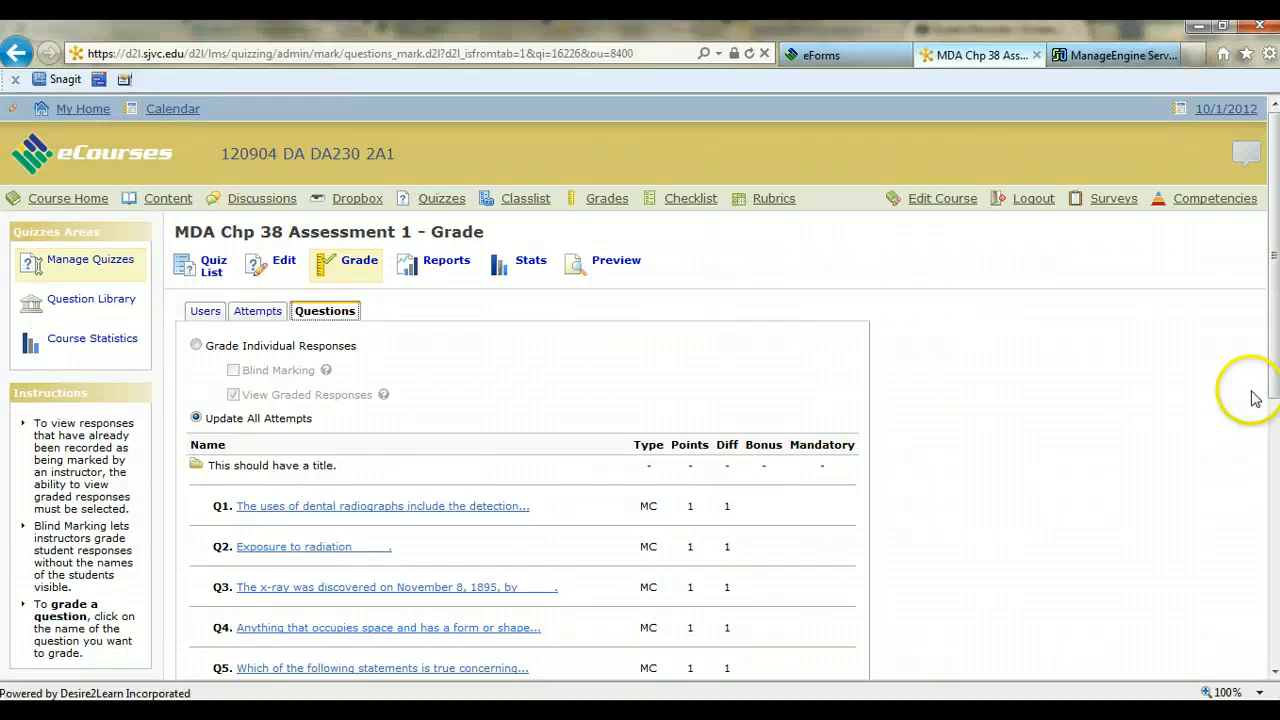
scroll("down", 3)
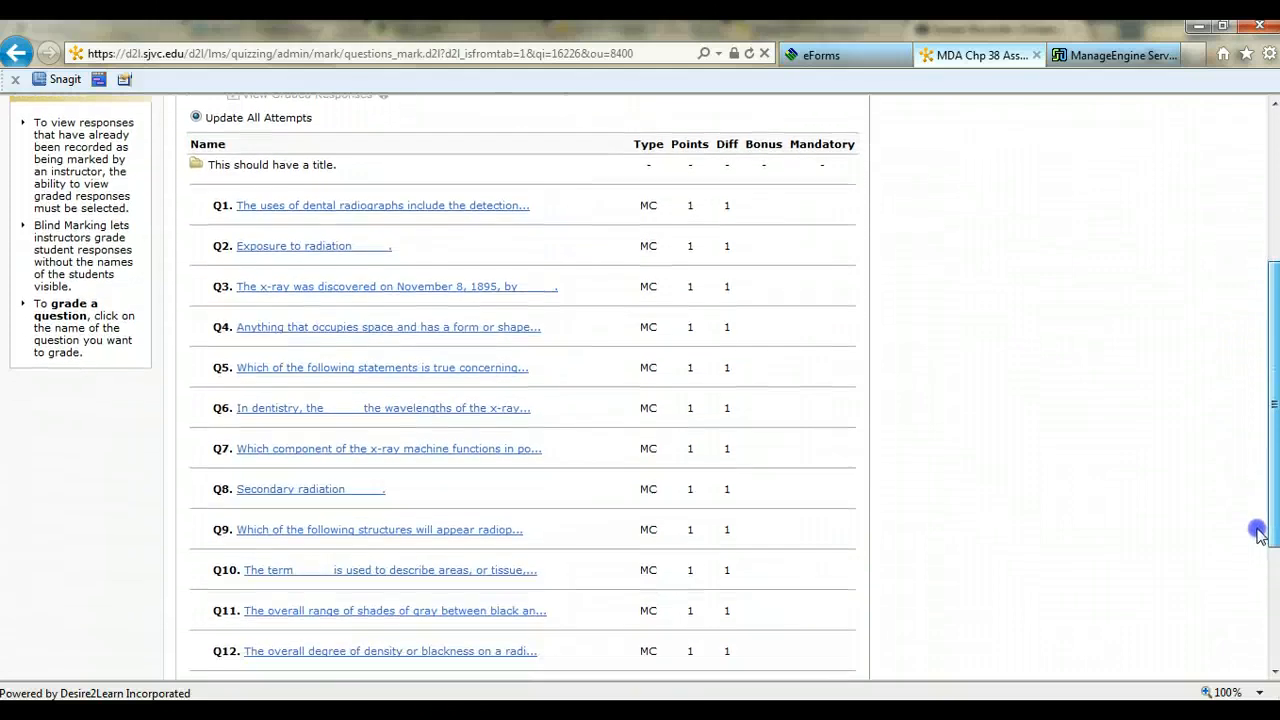
scroll("down", 3)
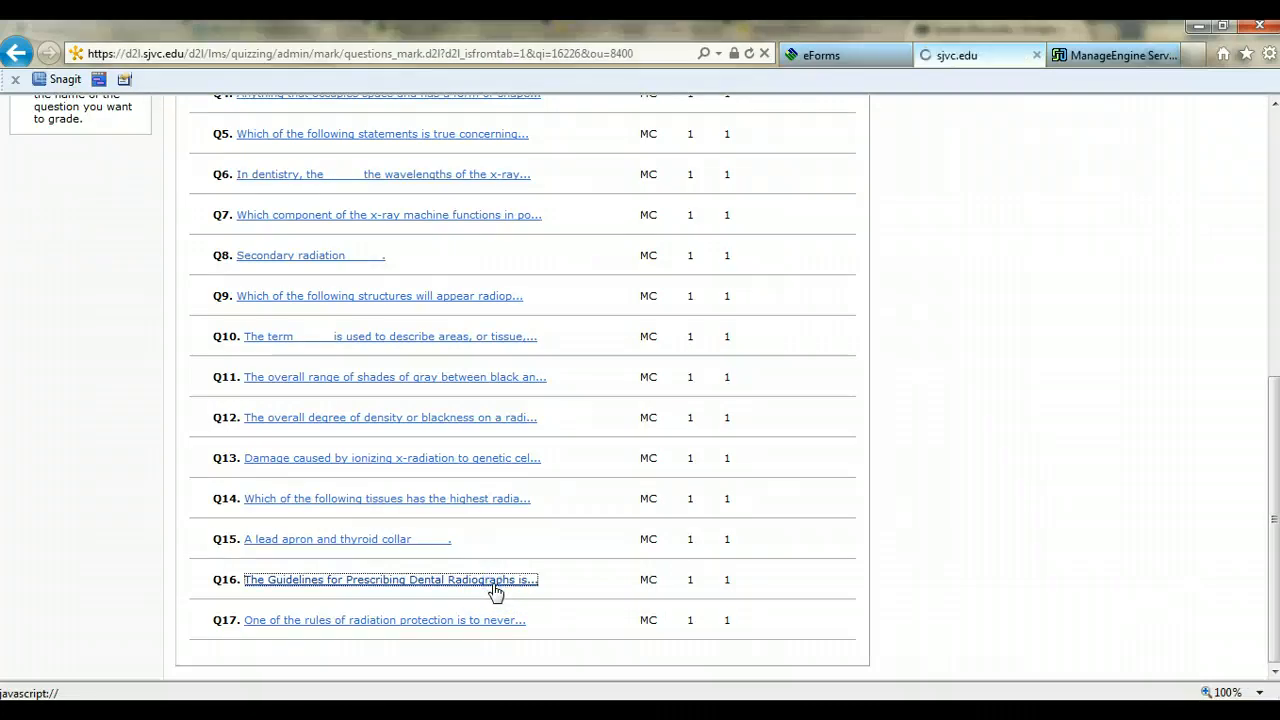
left_click(390, 580)
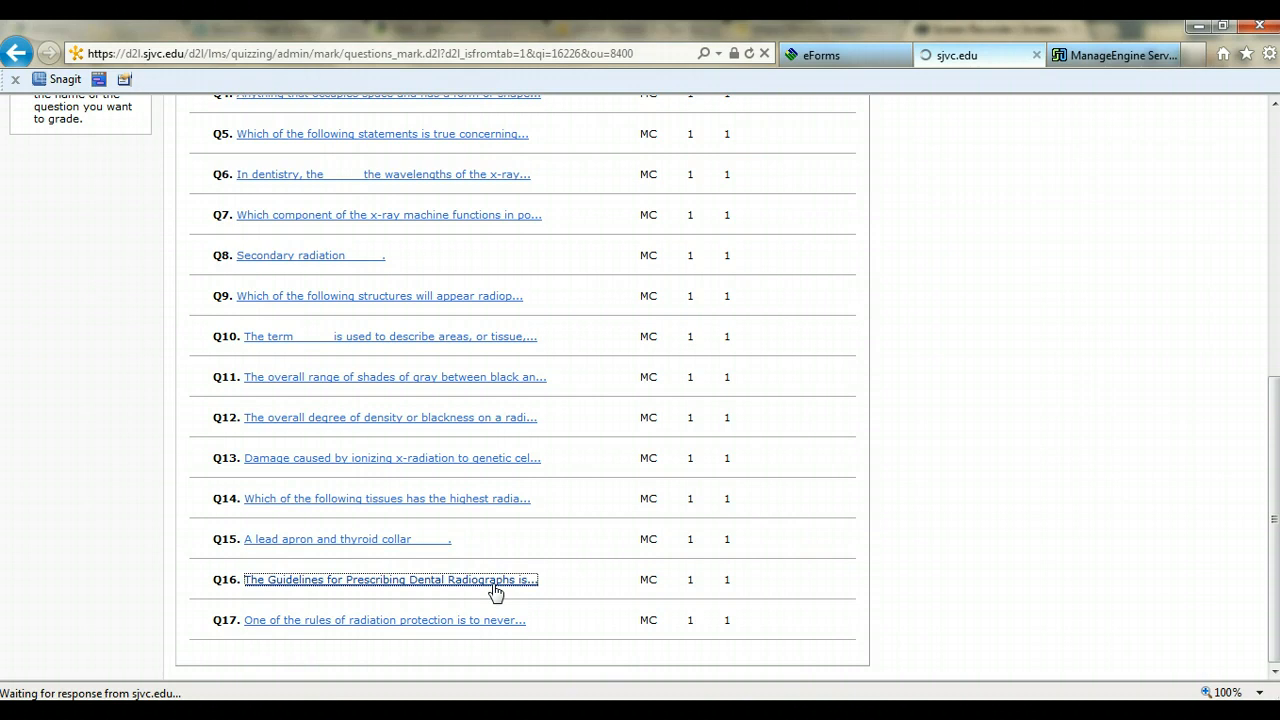
Load Q16's grading page and review the response distribution and Grade options.
left_click(390, 580)
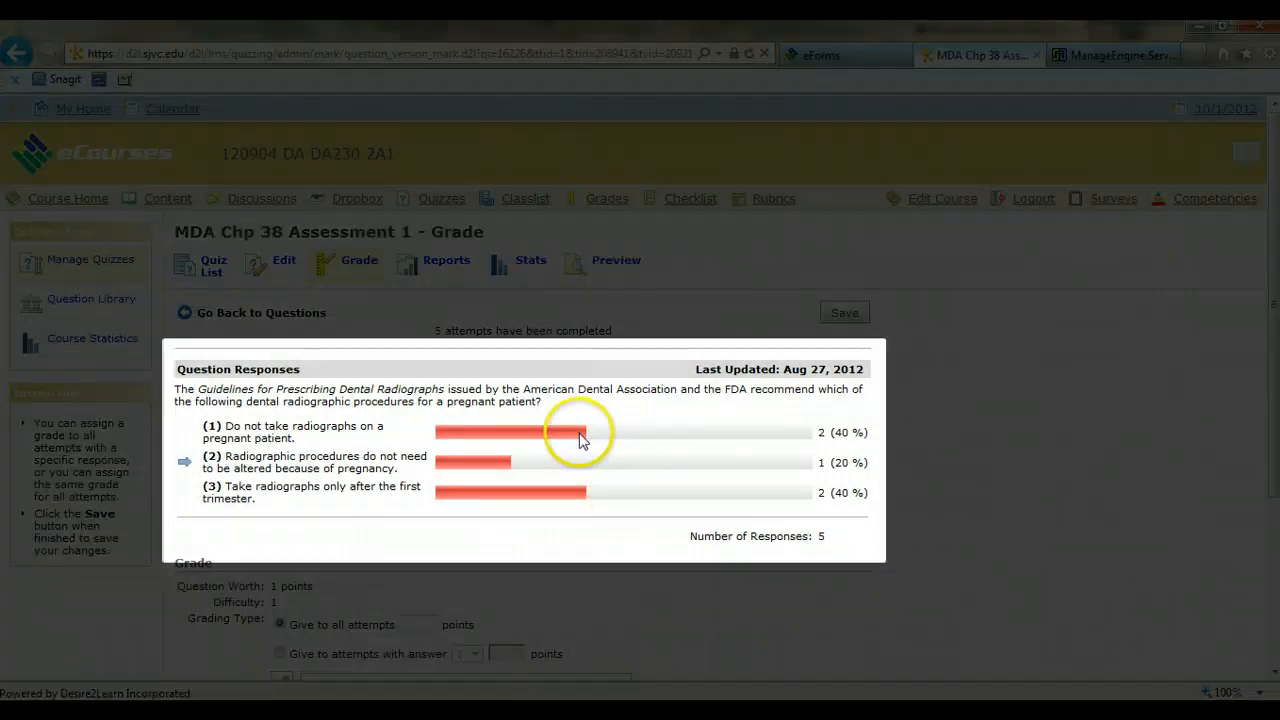
mouse_move(1265, 485)
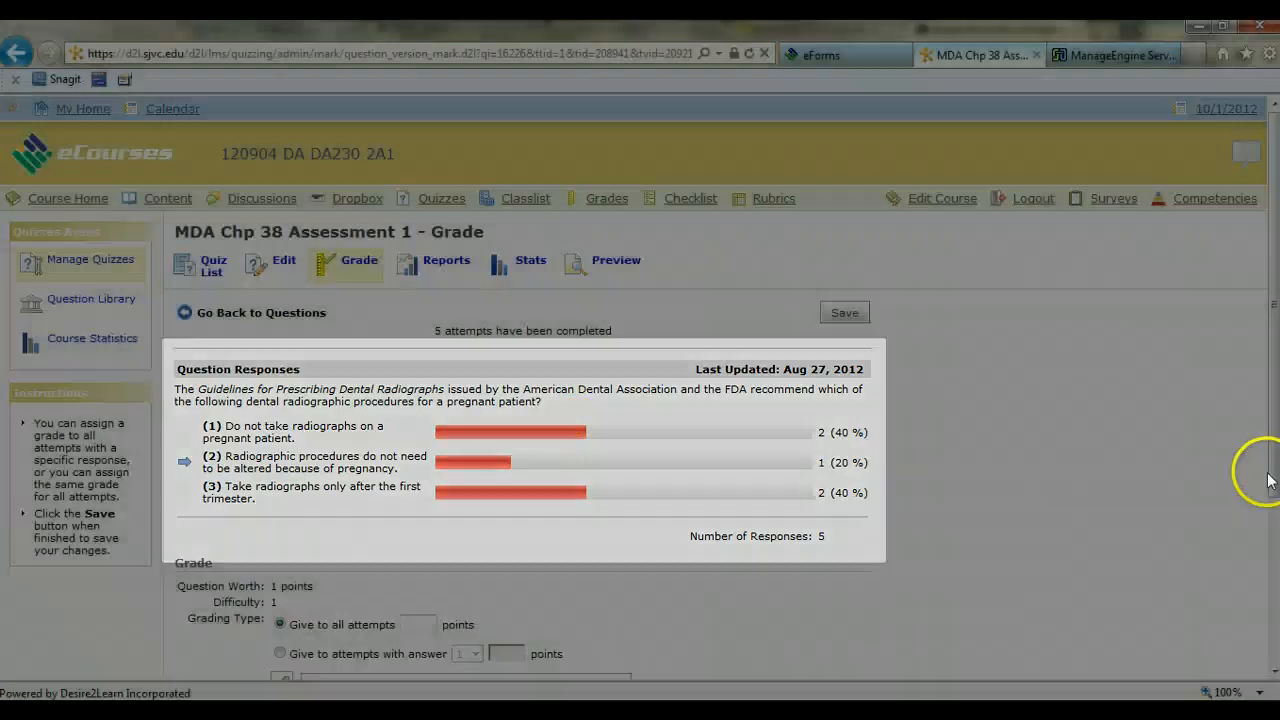
scroll("down", 3)
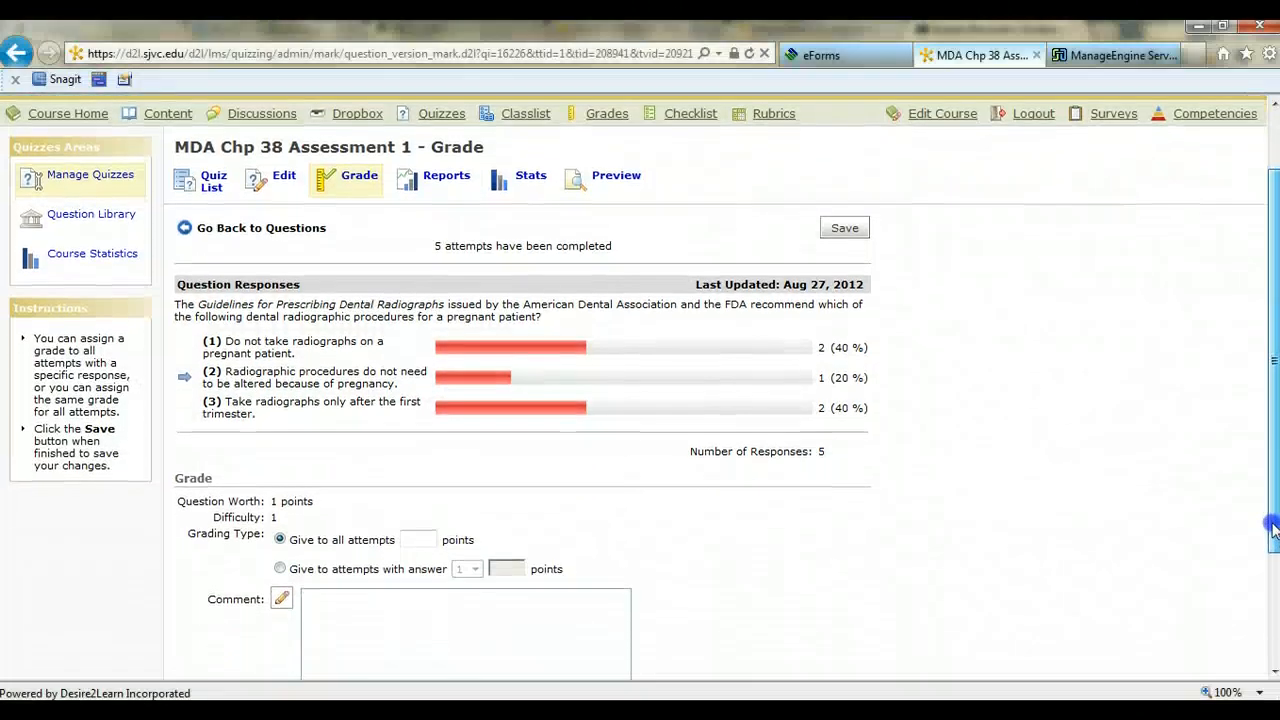
scroll("down", 3)
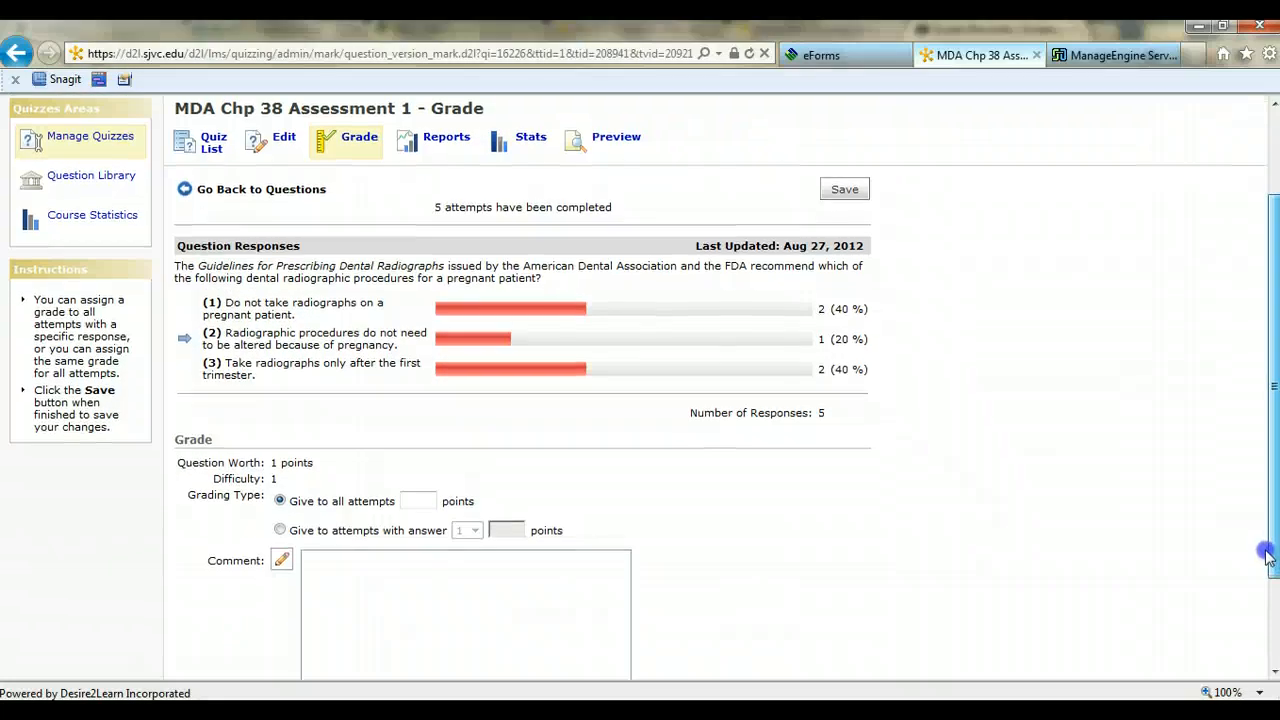
scroll("down", 3)
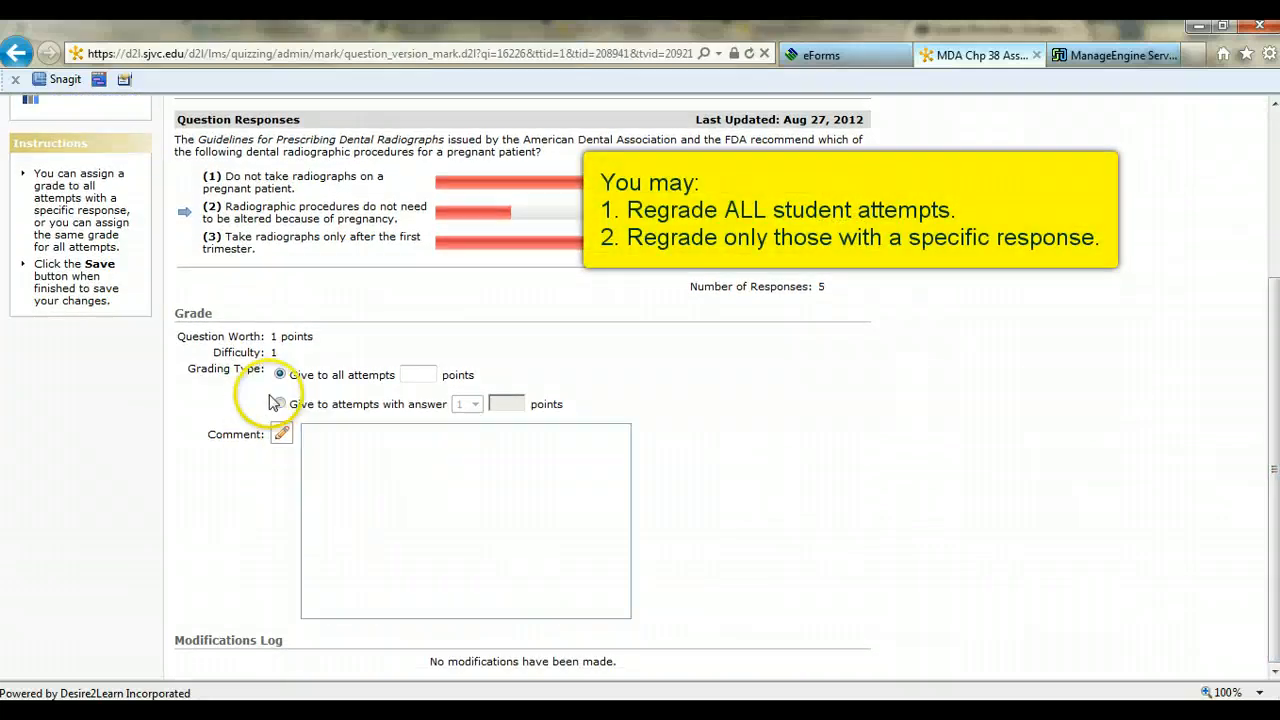
Choose 'Give to attempts with answer' and select answer 3 for Q16.
left_click(417, 374)
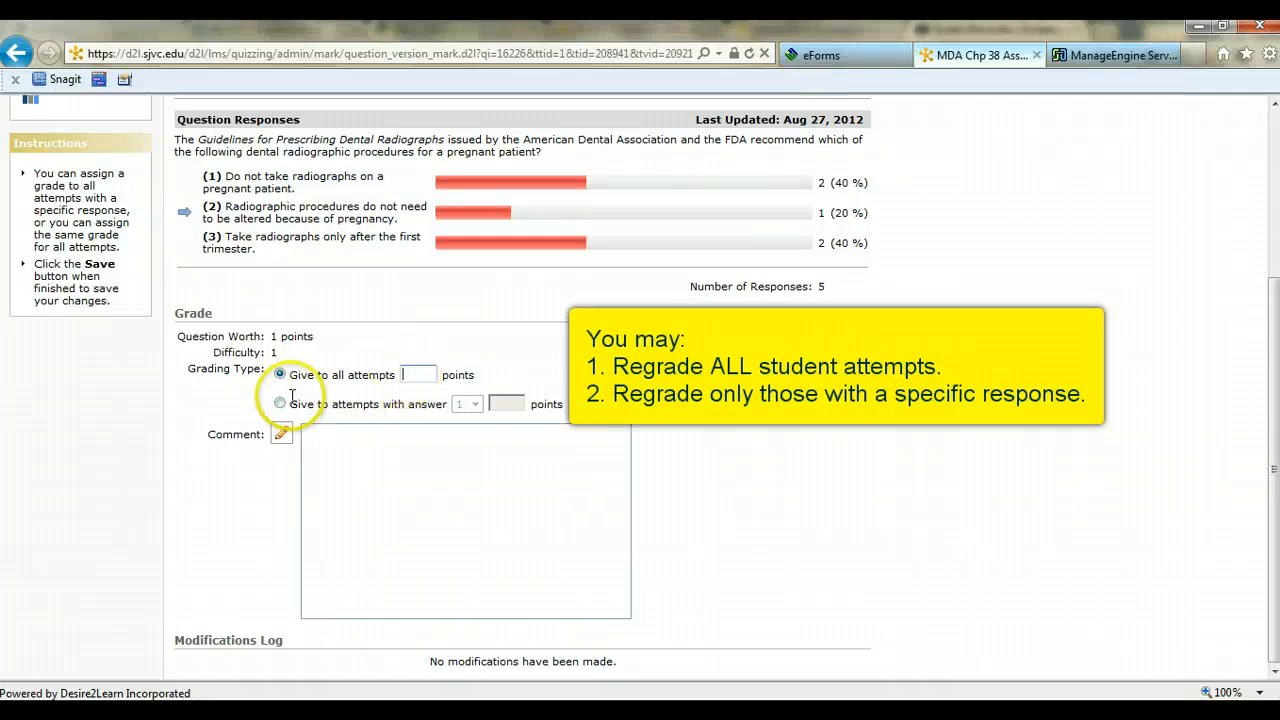
left_click(280, 403)
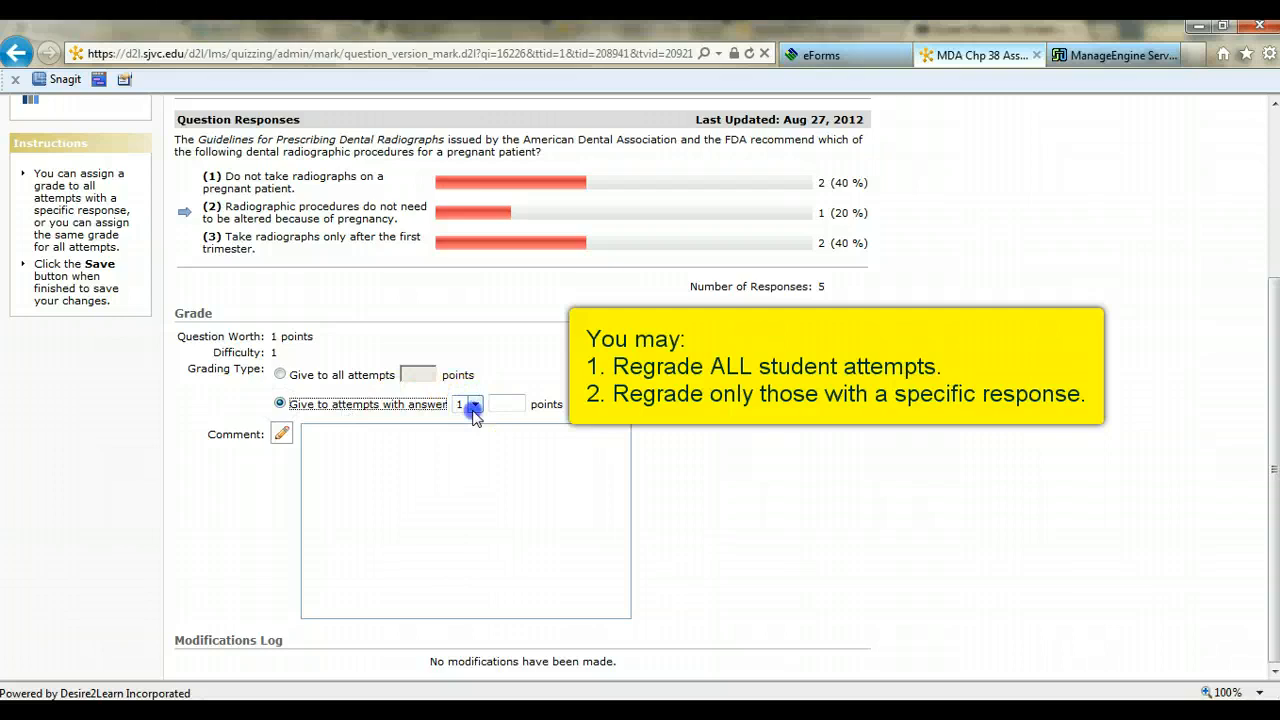
left_click(475, 404)
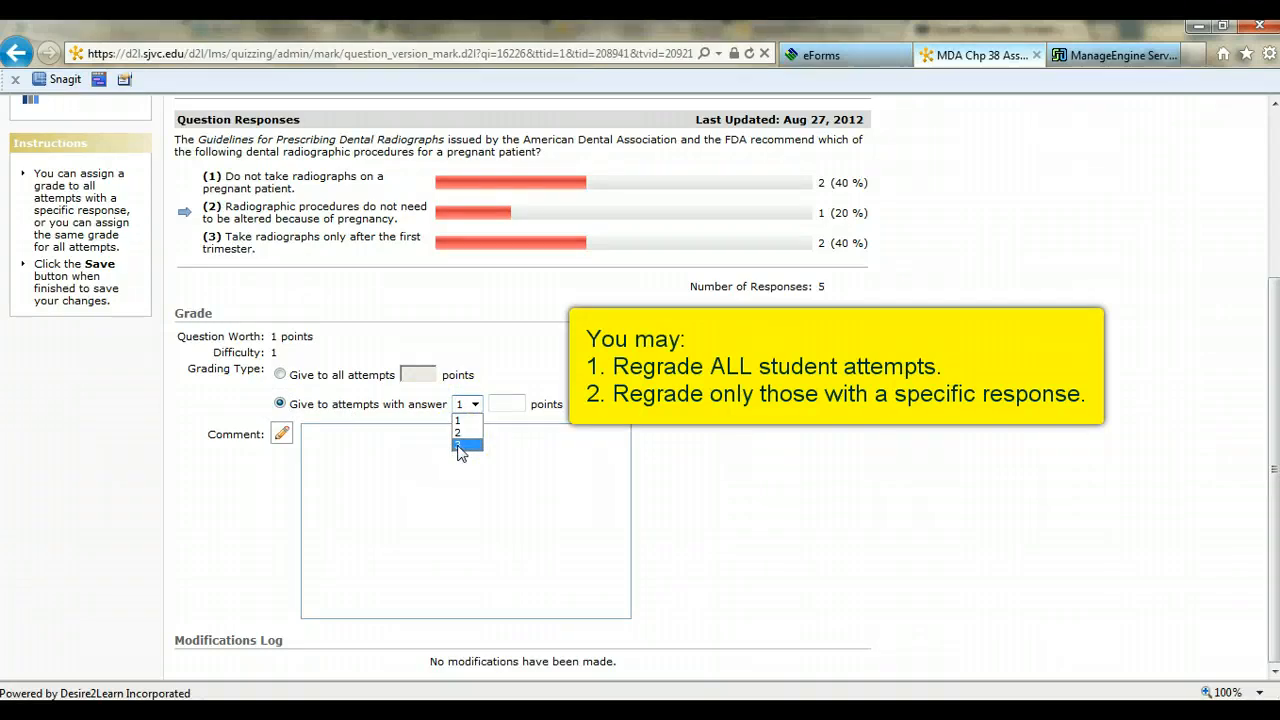
left_click(463, 445)
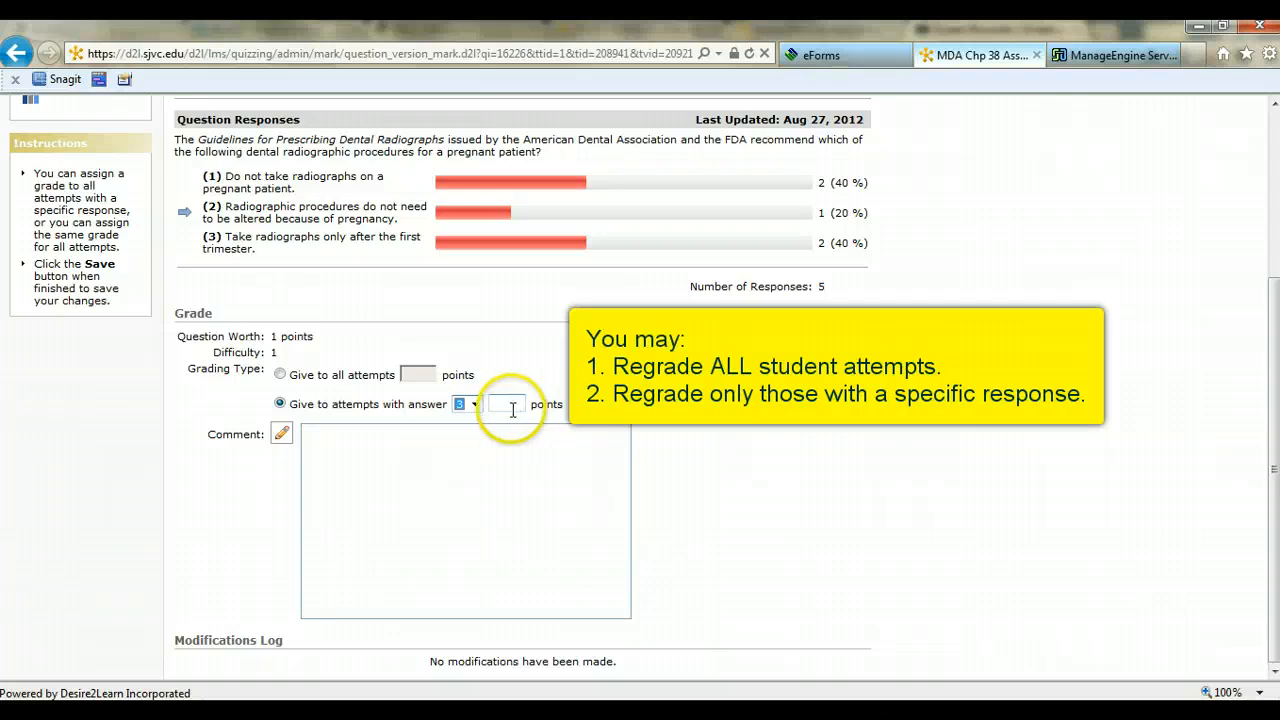
mouse_move(1270, 490)
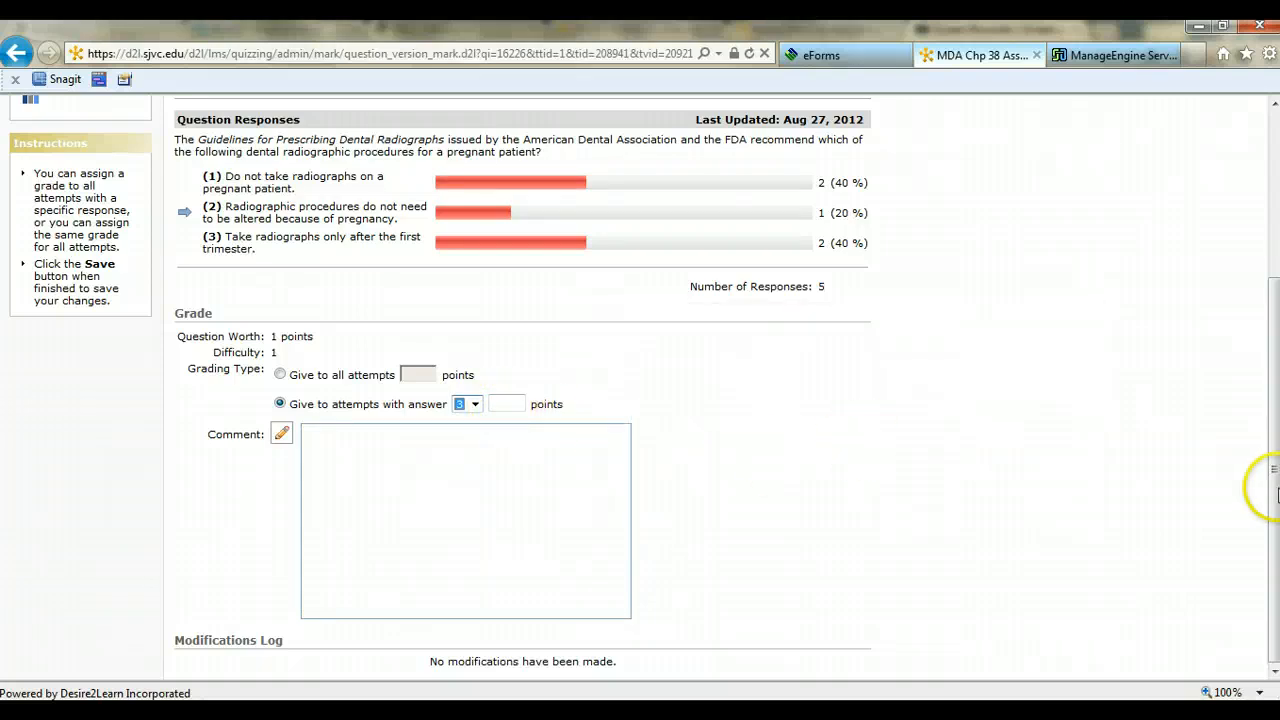